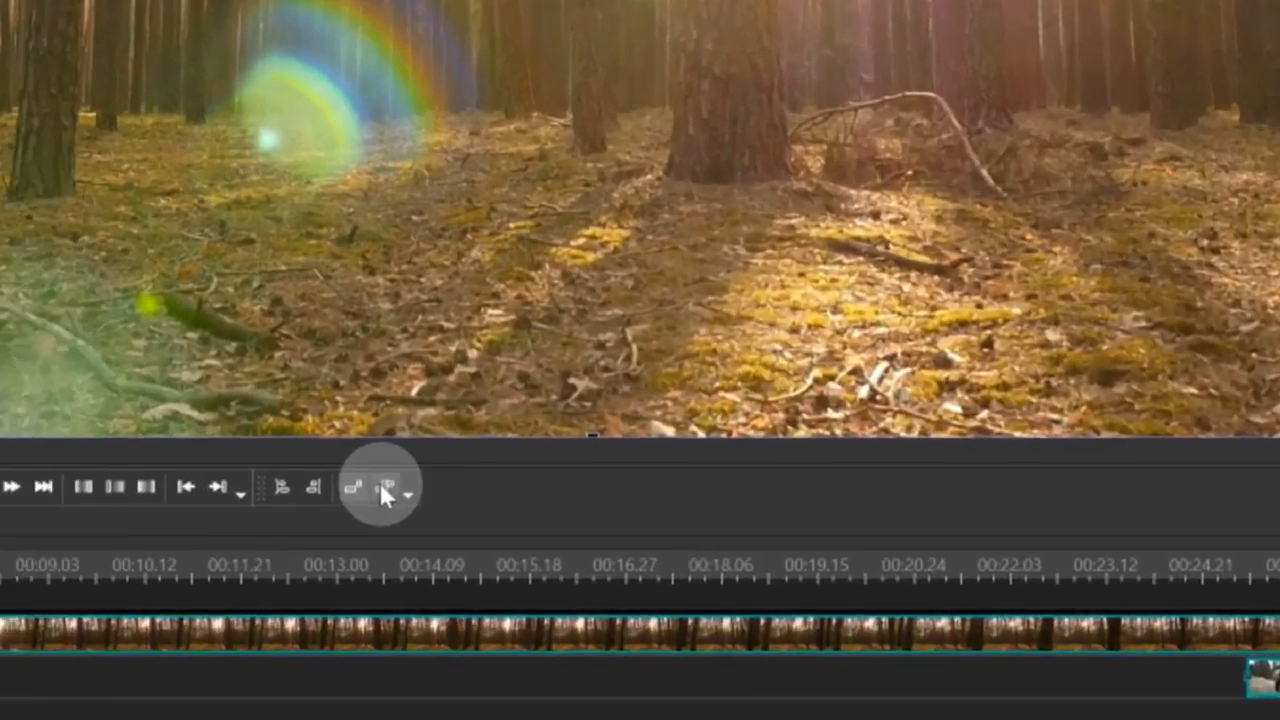
Step: Order the two clips with an offset of -00:00:01:00 so they overlap by one second
{"action": "left_click", "coordinate": [388, 490]}
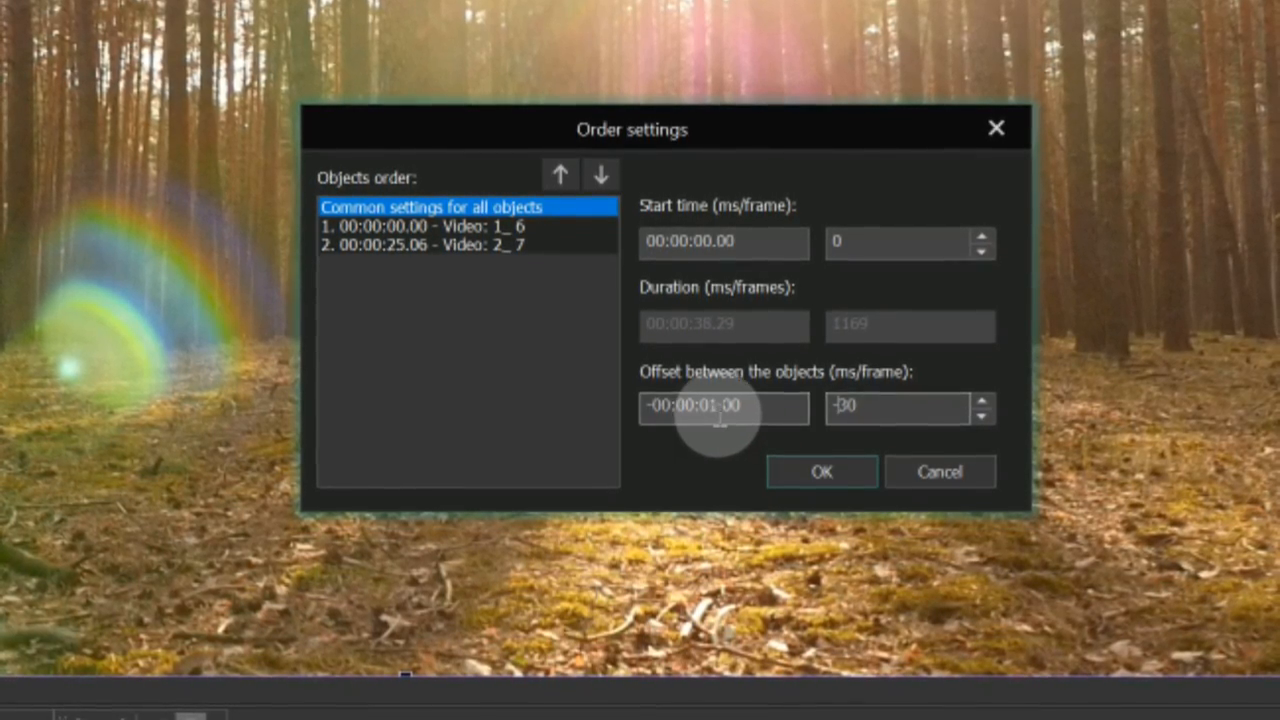
{"action": "left_click", "coordinate": [820, 472]}
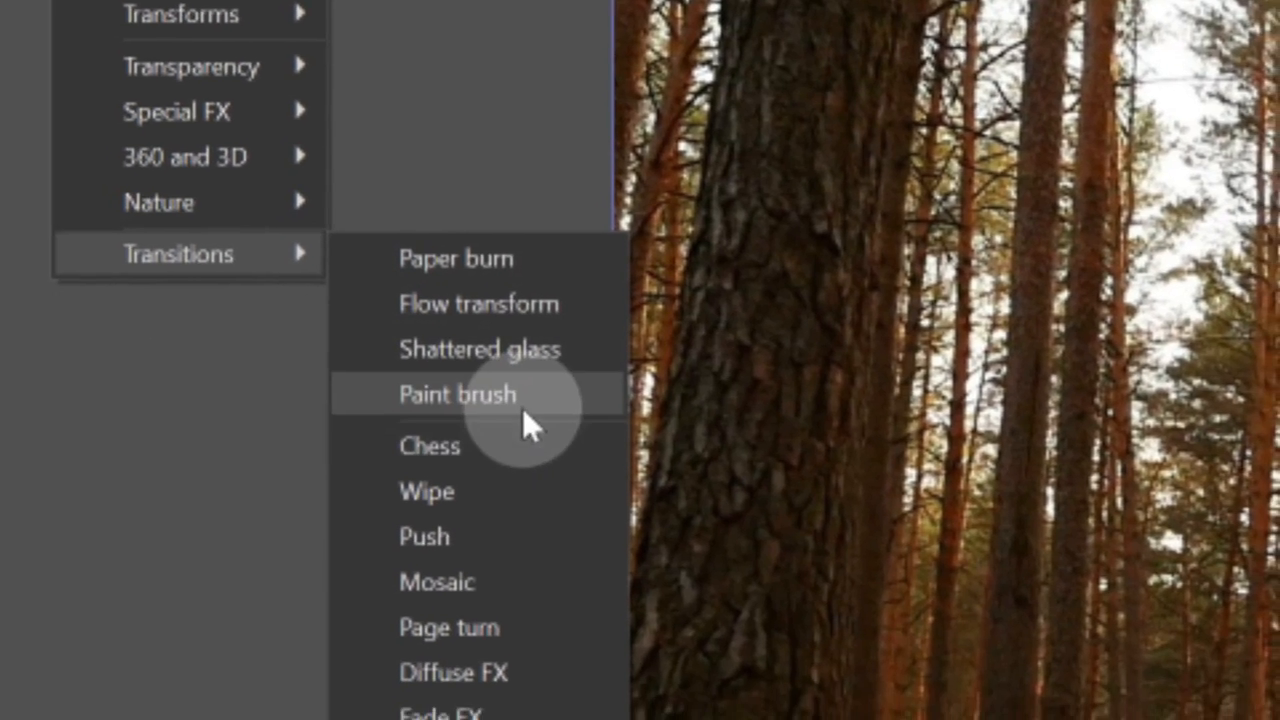
Step: Add a Paint brush transition placed to the end of the scene on a new layer
{"action": "left_click", "coordinate": [456, 394]}
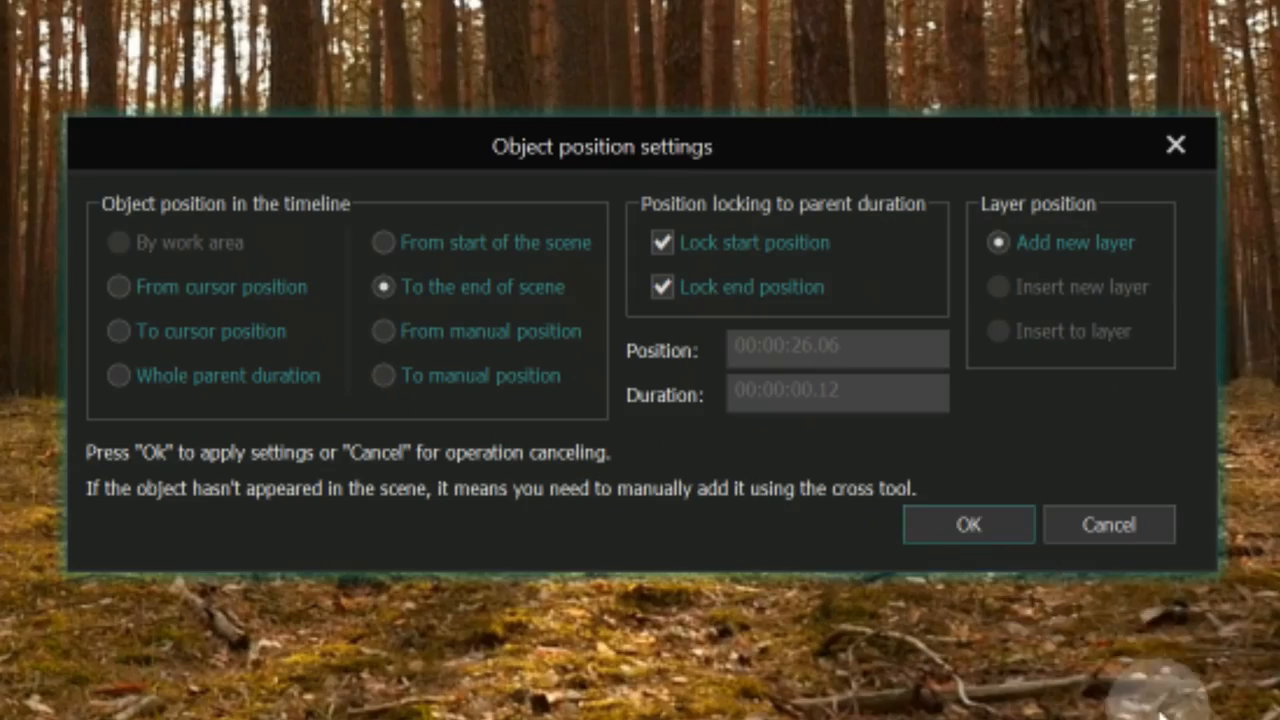
{"action": "left_click", "coordinate": [968, 524]}
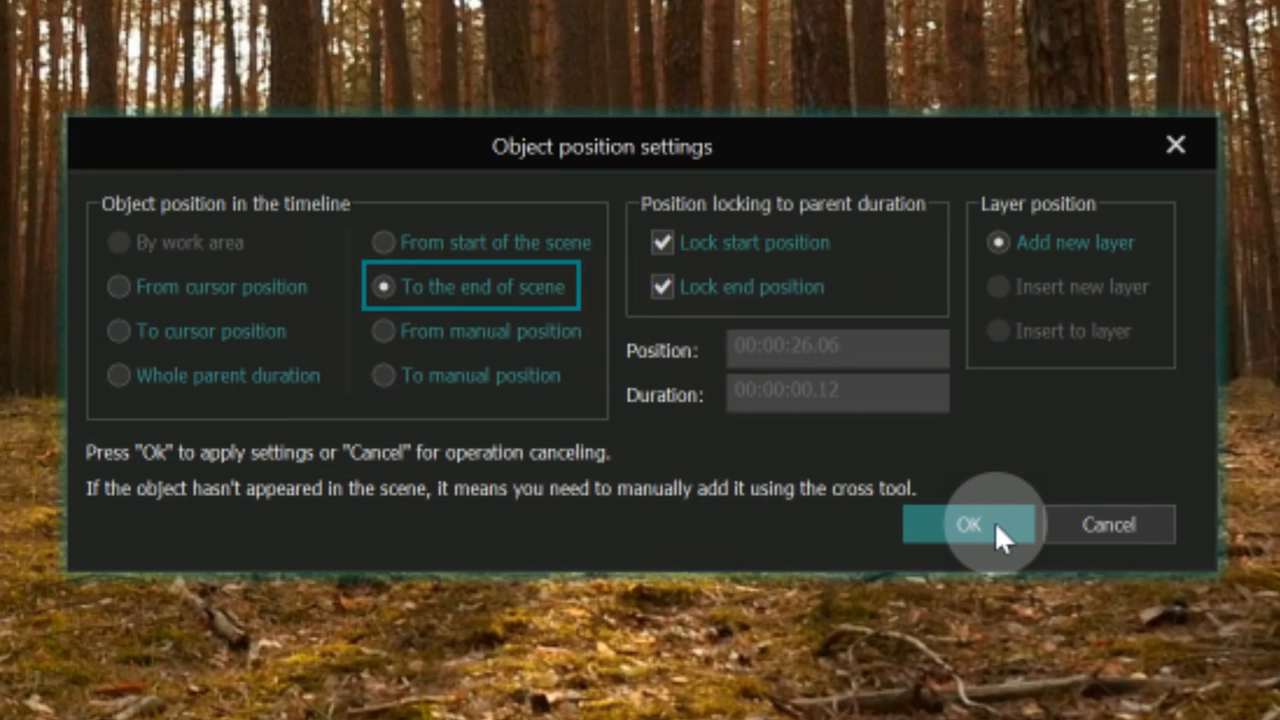
{"action": "left_click", "coordinate": [968, 524]}
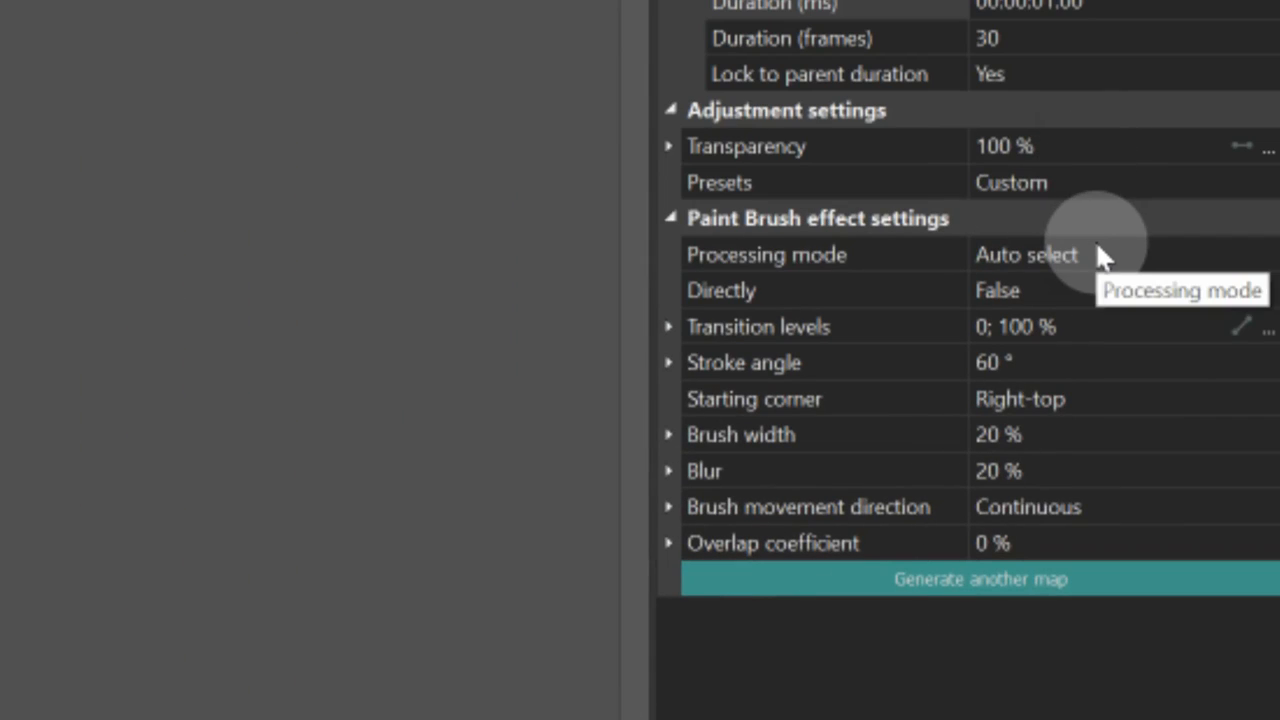
{"action": "mouse_move", "coordinate": [1104, 40]}
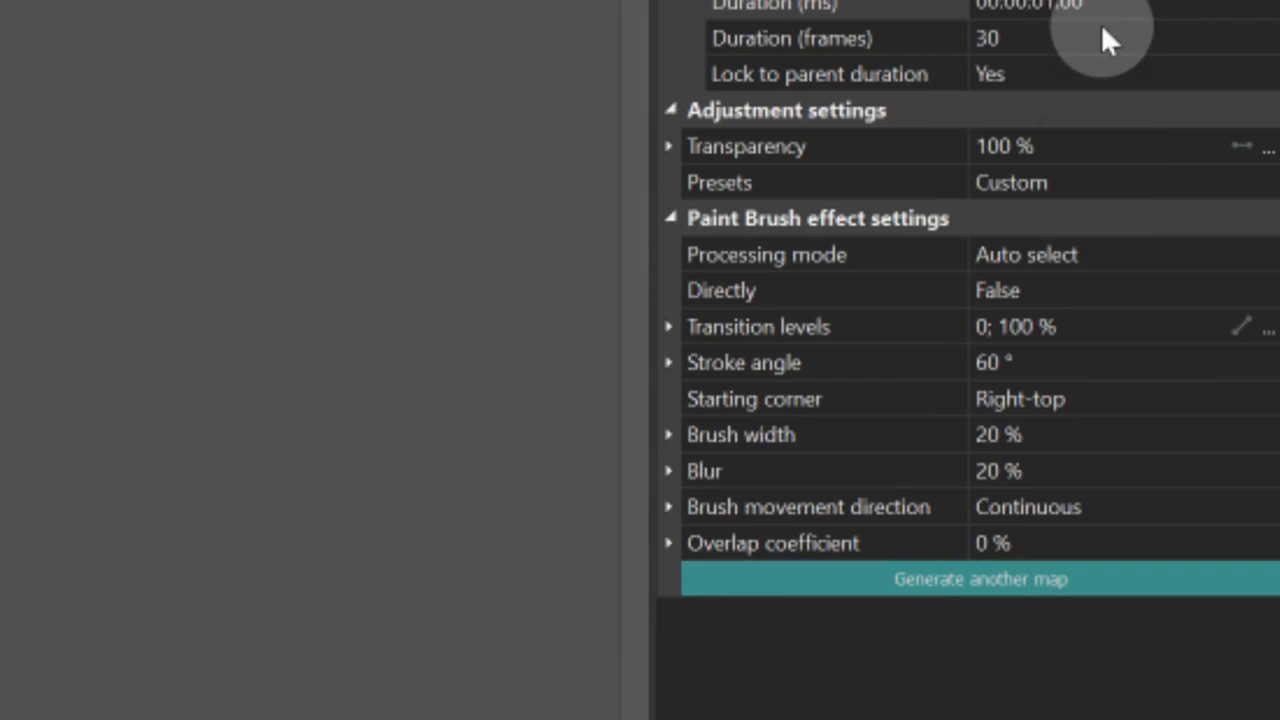
{"action": "mouse_move", "coordinate": [1160, 210]}
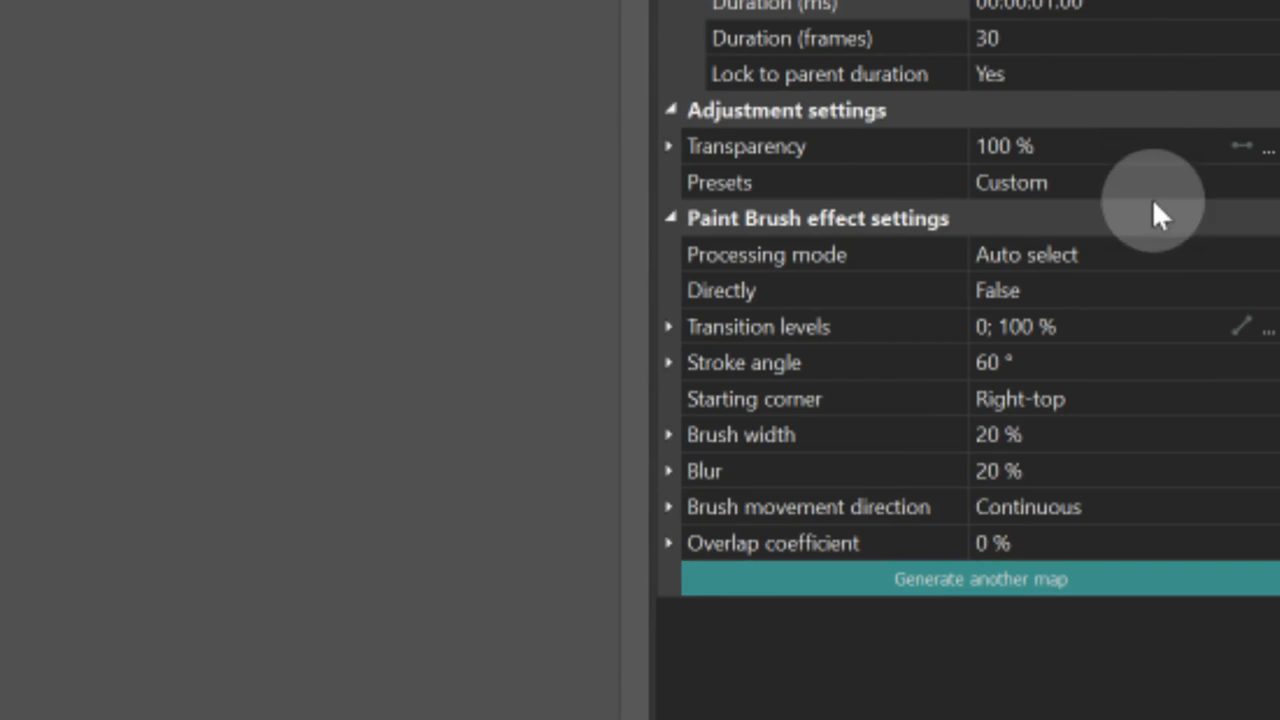
{"action": "mouse_move", "coordinate": [1060, 370]}
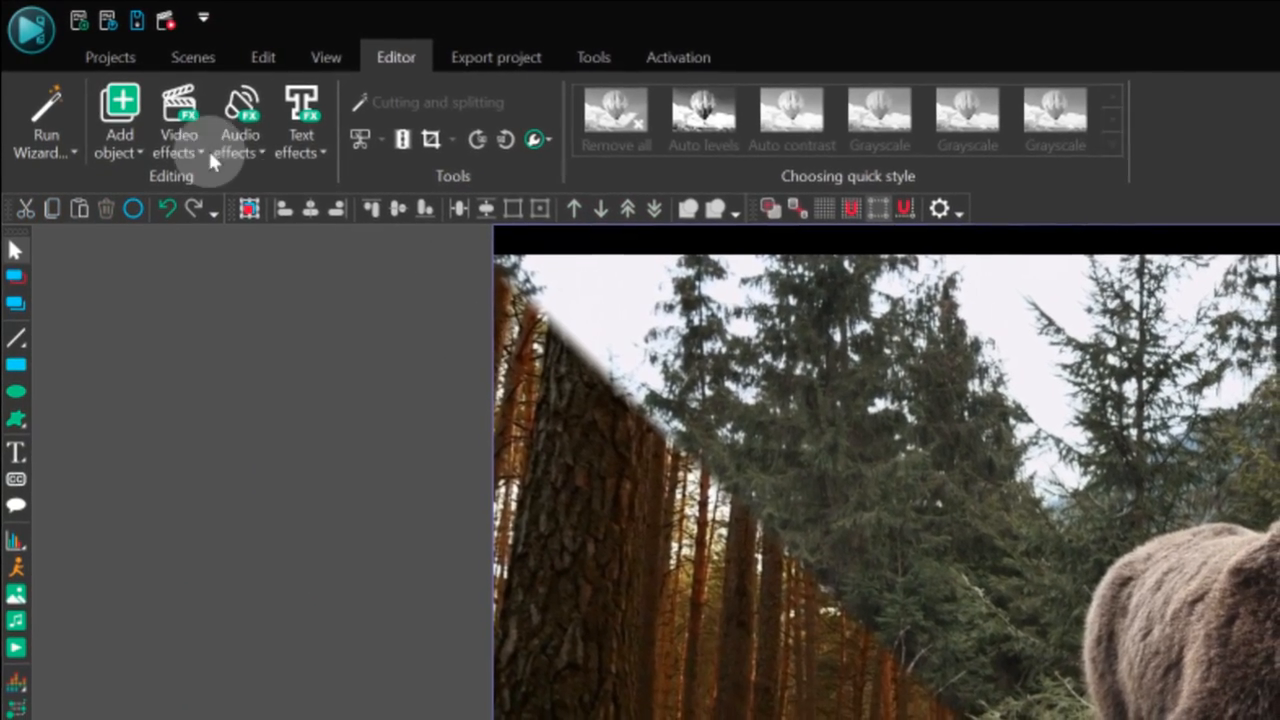
Step: Add a FadeFX transition at the join and confirm its position
{"action": "left_click", "coordinate": [178, 120]}
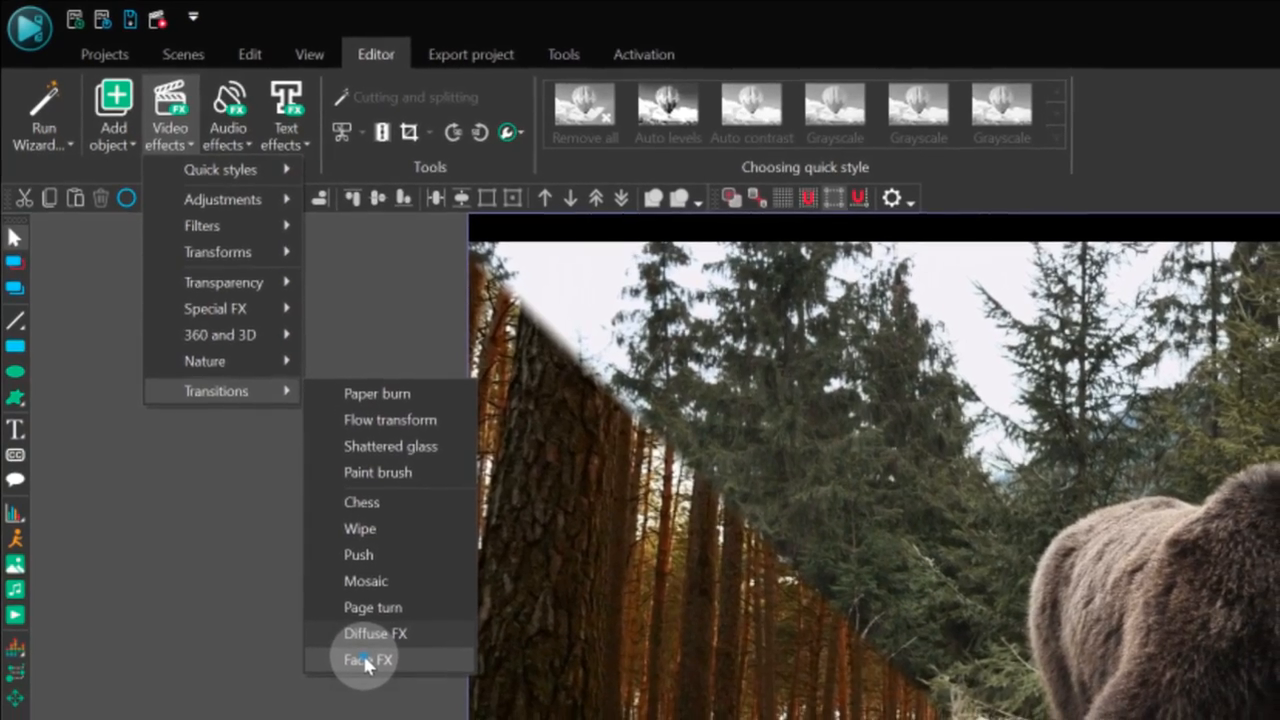
{"action": "left_click", "coordinate": [368, 660]}
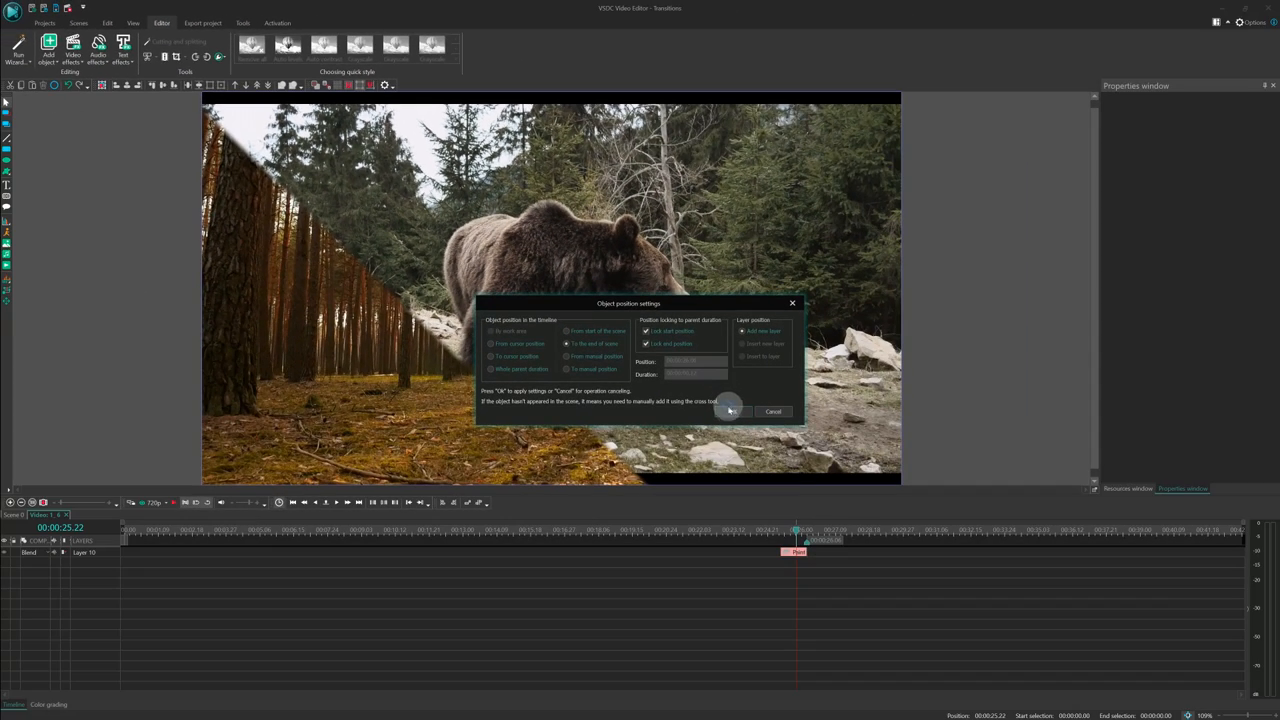
{"action": "left_click", "coordinate": [732, 412]}
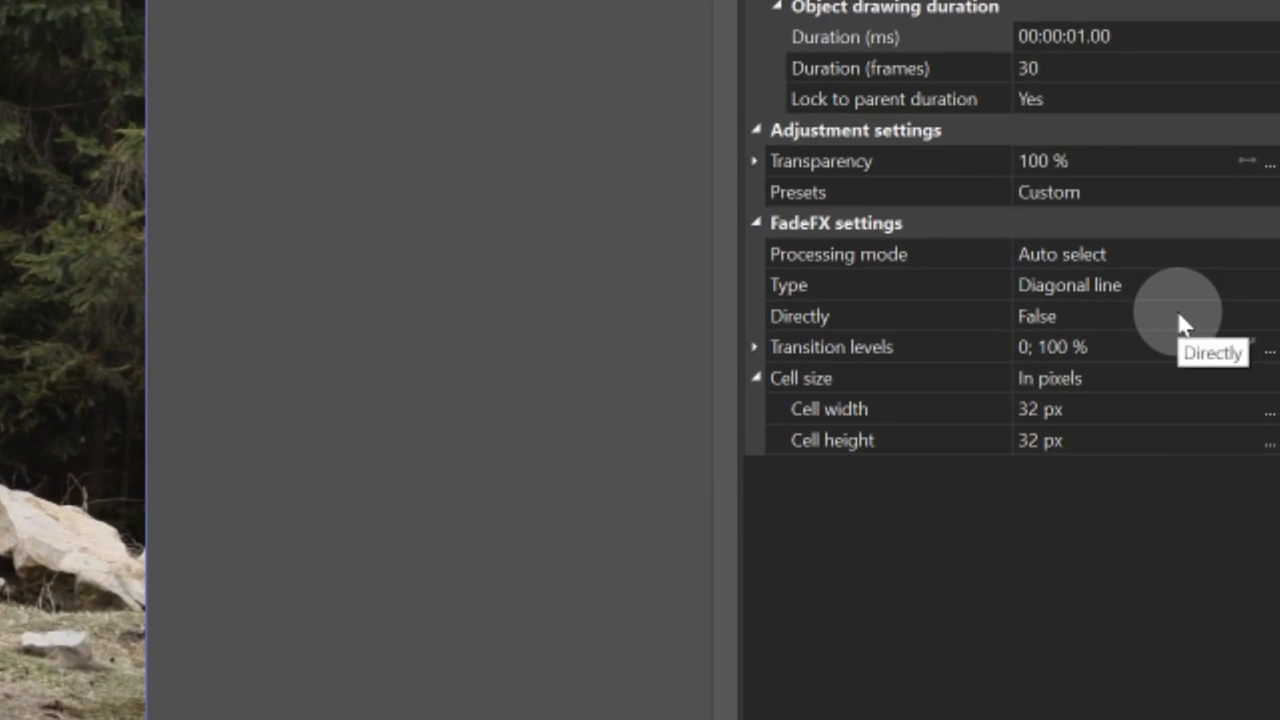
Step: Set the FadeFX pattern Type to Diagonal line
{"action": "left_click", "coordinate": [1068, 284]}
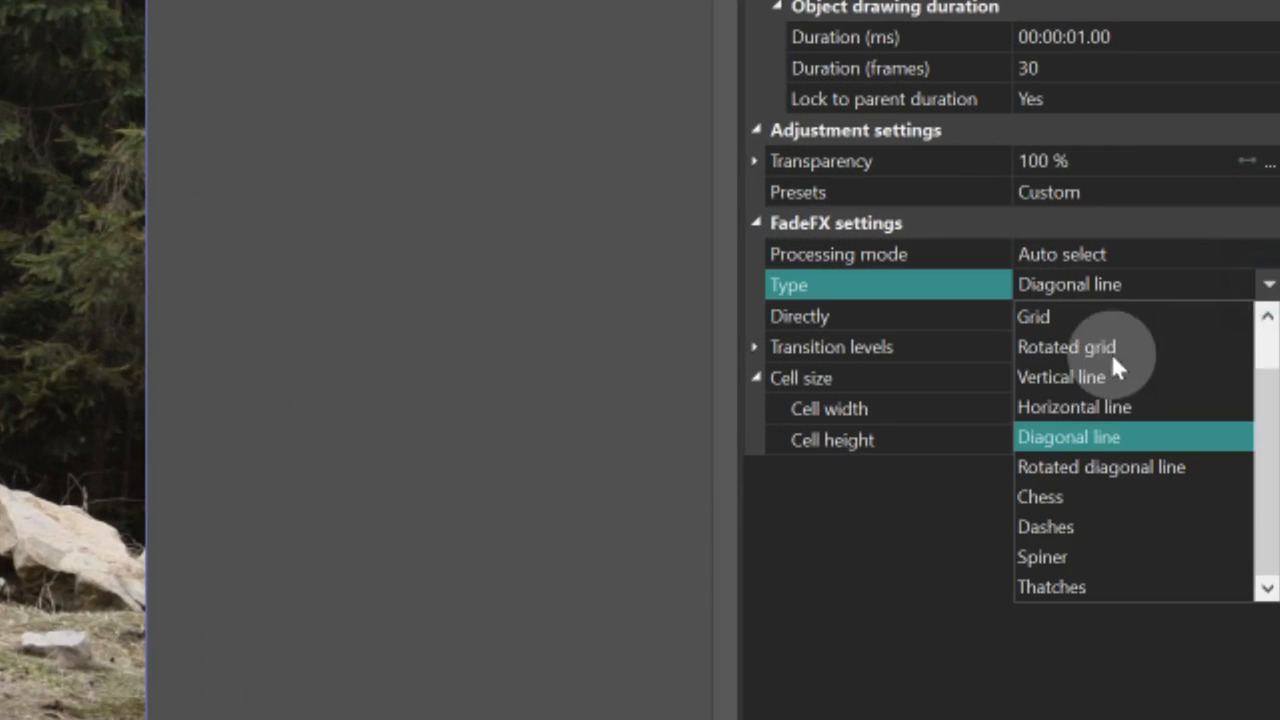
{"action": "left_click", "coordinate": [1068, 436]}
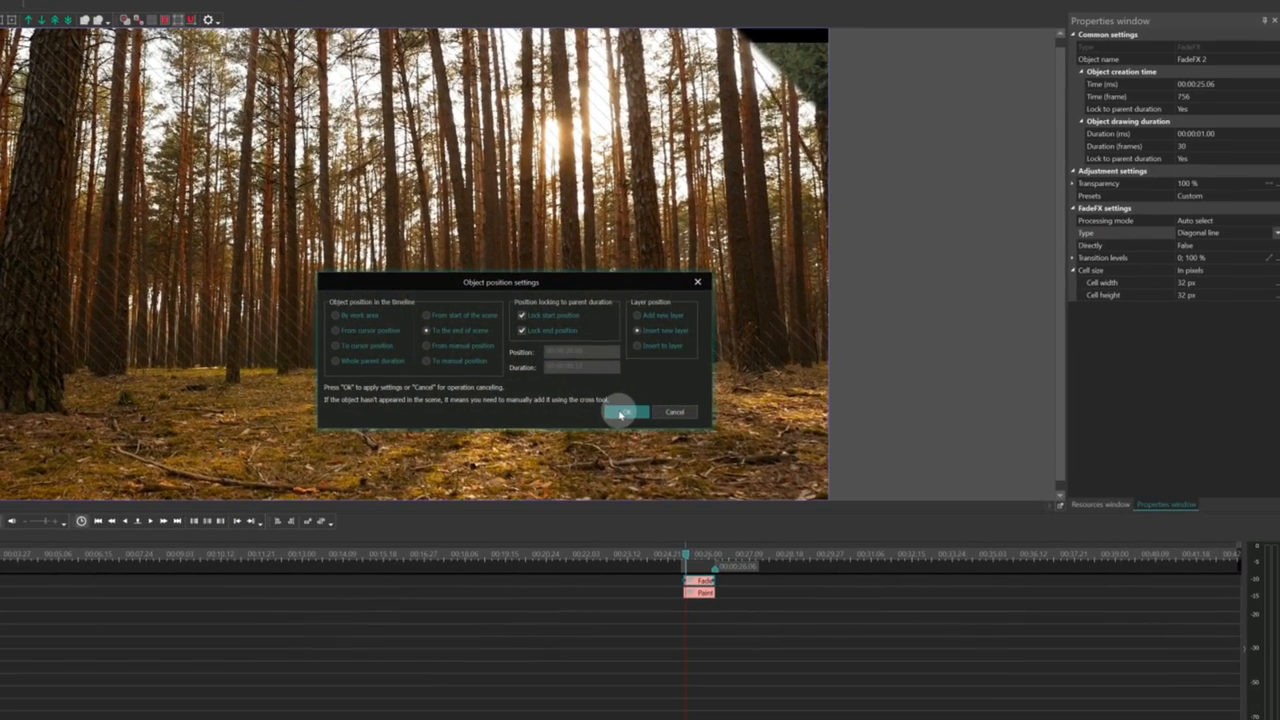
Step: Add the Wipe transition with Door type and preview the forest changing to the bear
{"action": "left_click", "coordinate": [620, 412]}
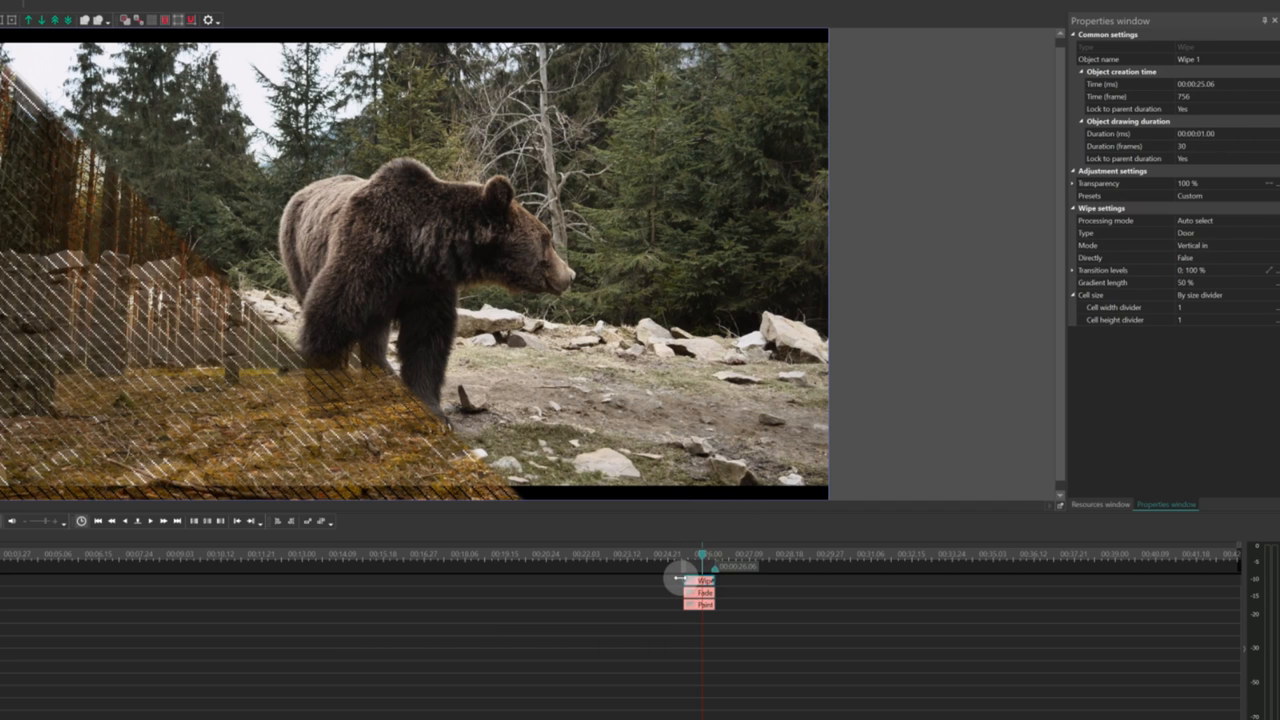
{"action": "left_click", "coordinate": [1186, 232]}
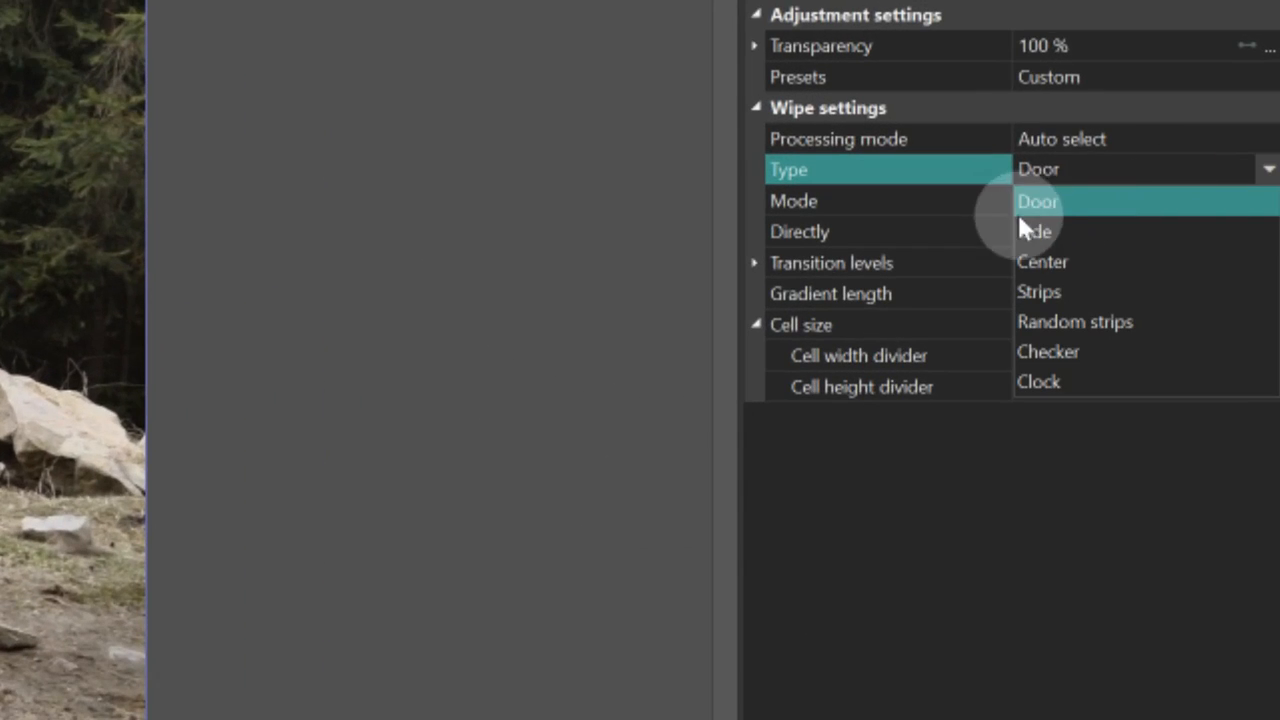
{"action": "left_click", "coordinate": [1036, 200]}
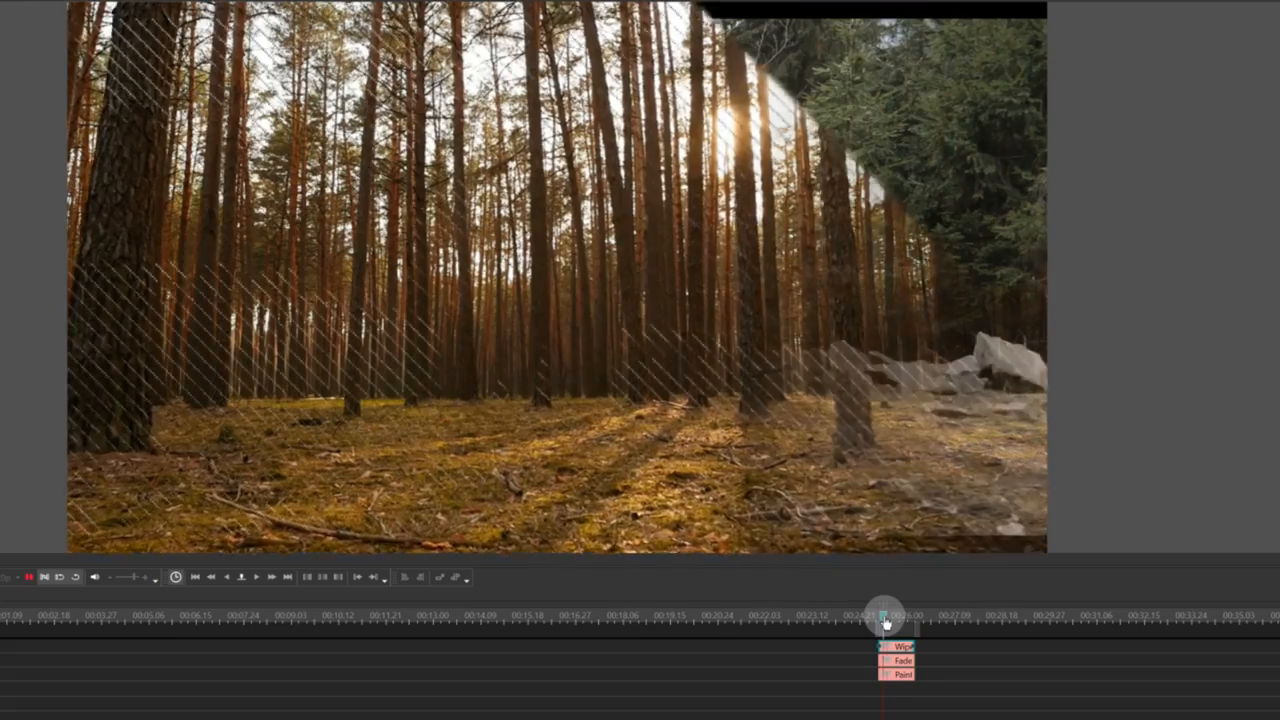
{"action": "left_click_drag", "start_coordinate": [884, 616], "coordinate": [900, 616]}
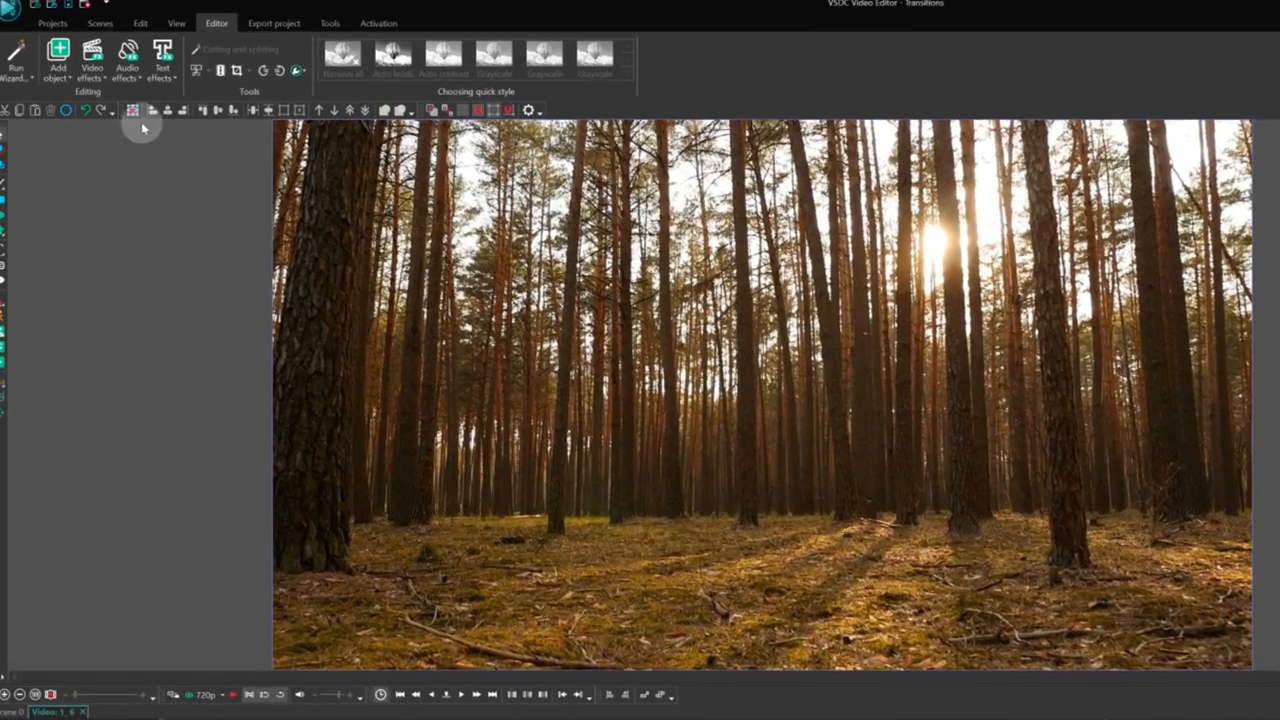
Step: Add a Fade out transparency effect over the join and scrub to check the blend
{"action": "left_click", "coordinate": [92, 56]}
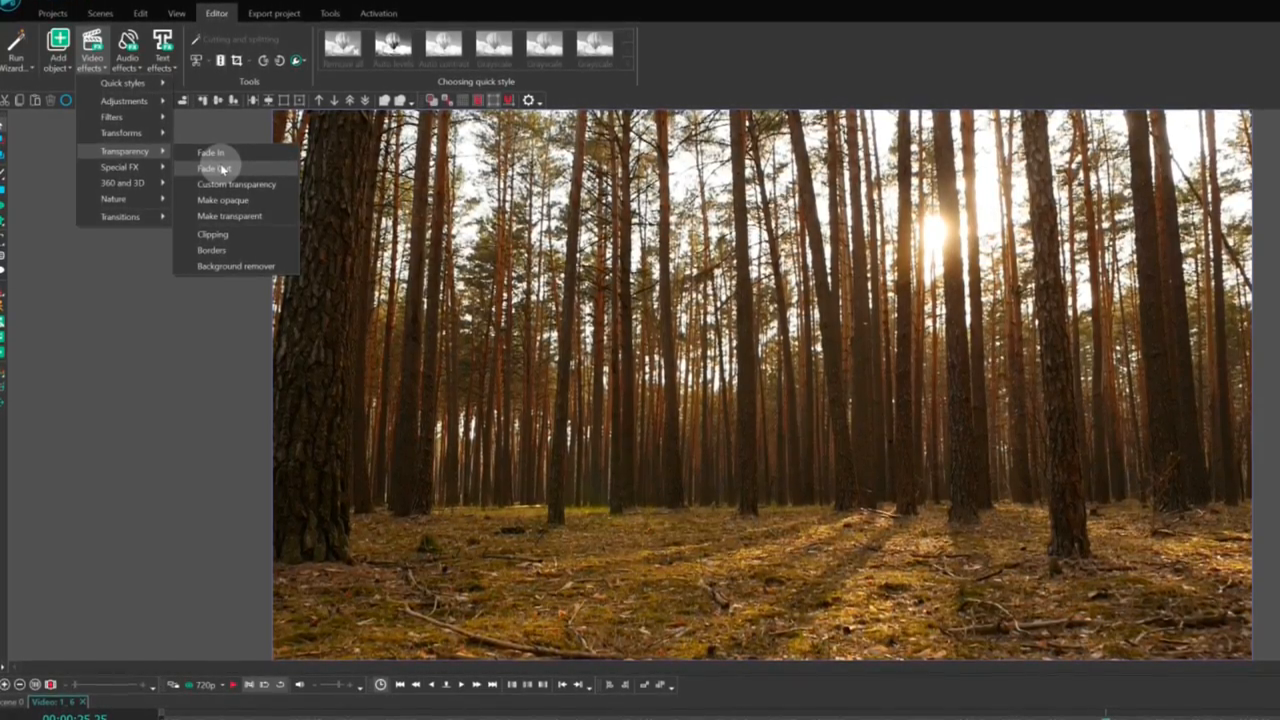
{"action": "left_click", "coordinate": [212, 168]}
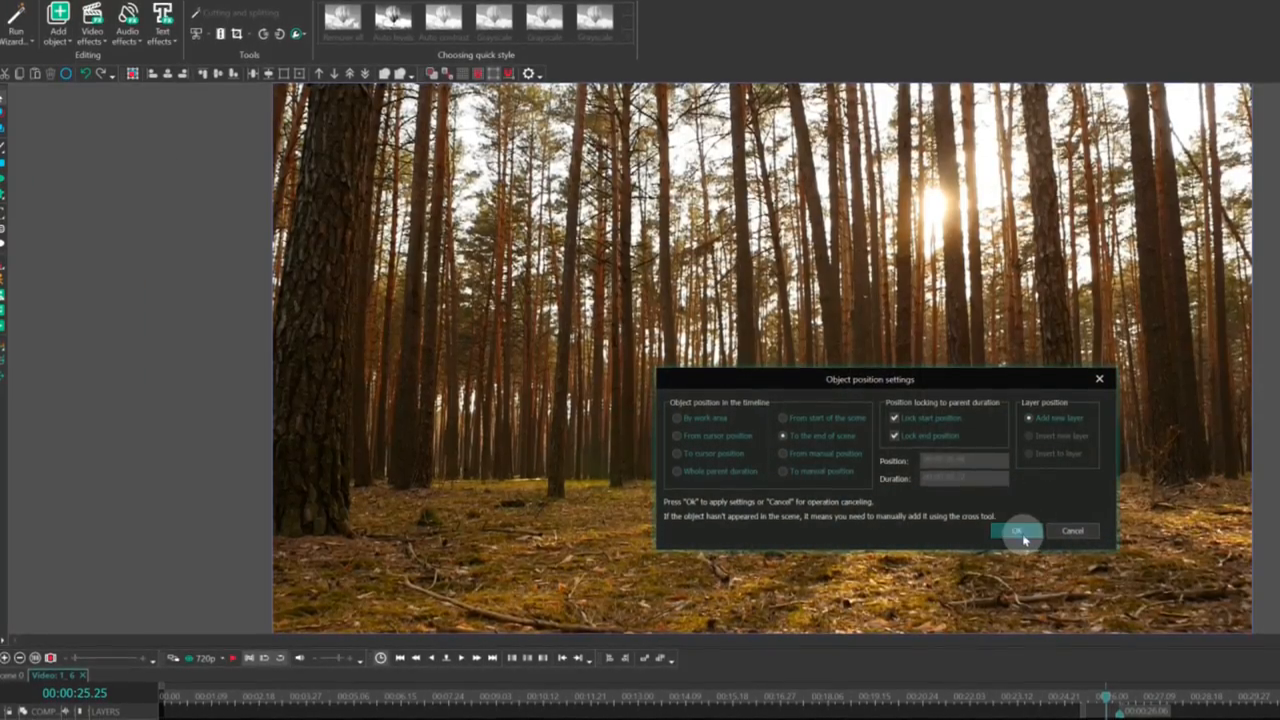
{"action": "left_click", "coordinate": [1018, 532]}
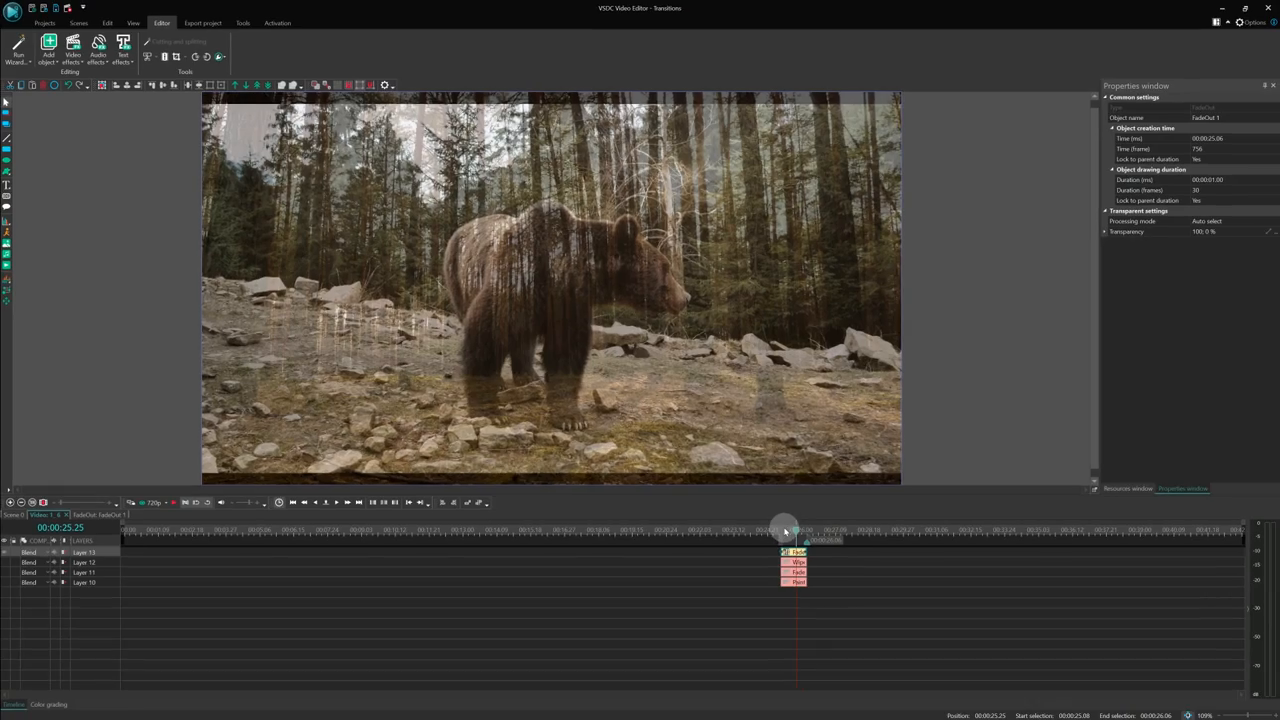
{"action": "left_click_drag", "start_coordinate": [784, 530], "coordinate": [800, 530]}
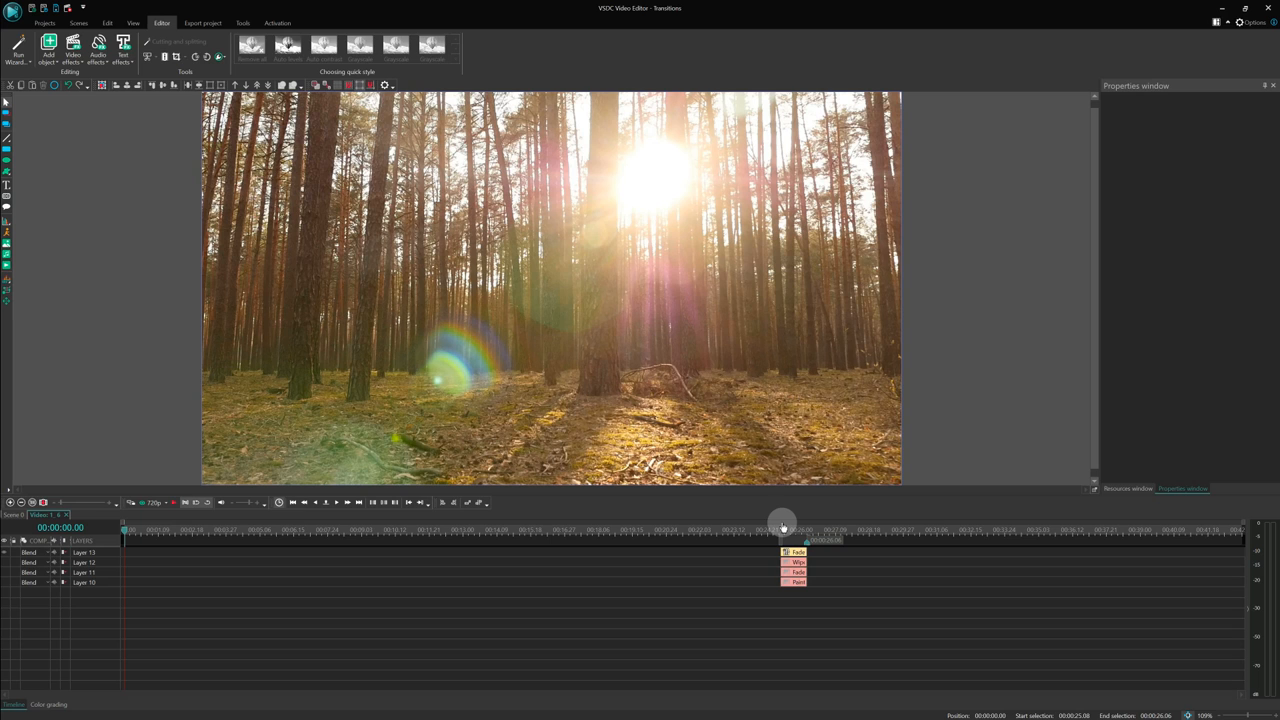
Step: Apply the Sinusoid template to the FadeOut transparency curve
{"action": "left_click_drag", "start_coordinate": [784, 528], "coordinate": [788, 528]}
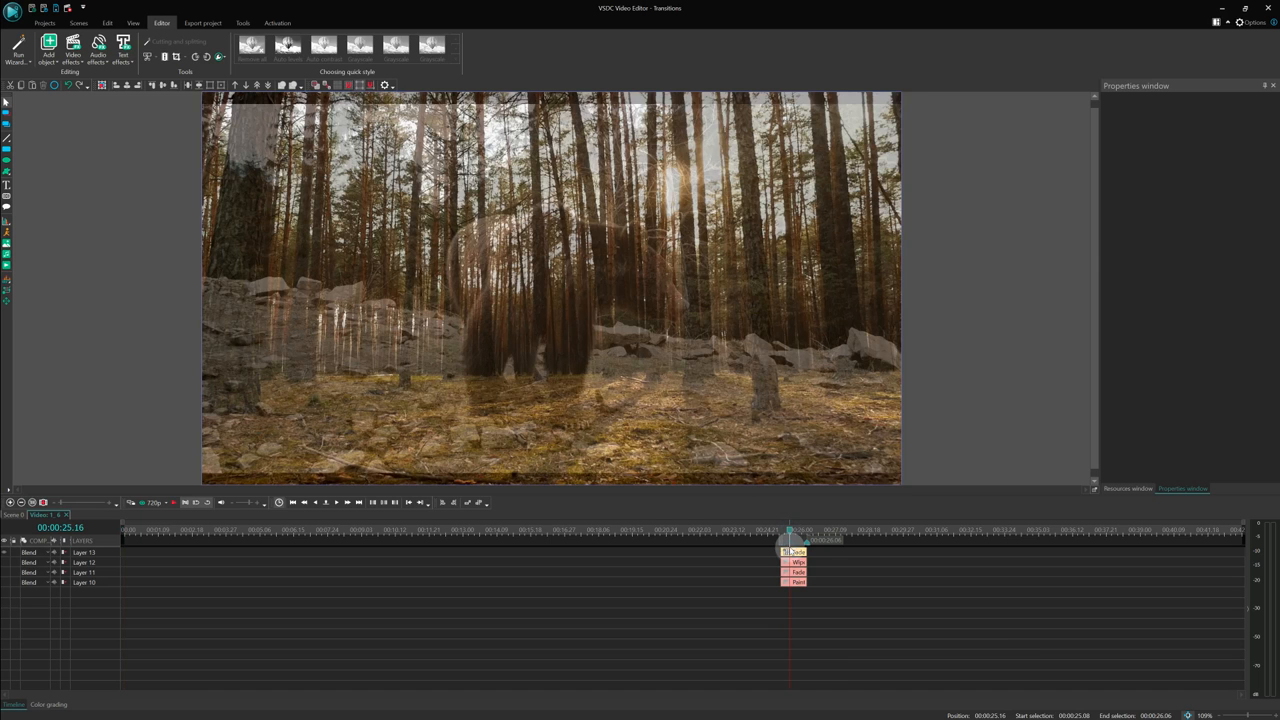
{"action": "left_click", "coordinate": [796, 552]}
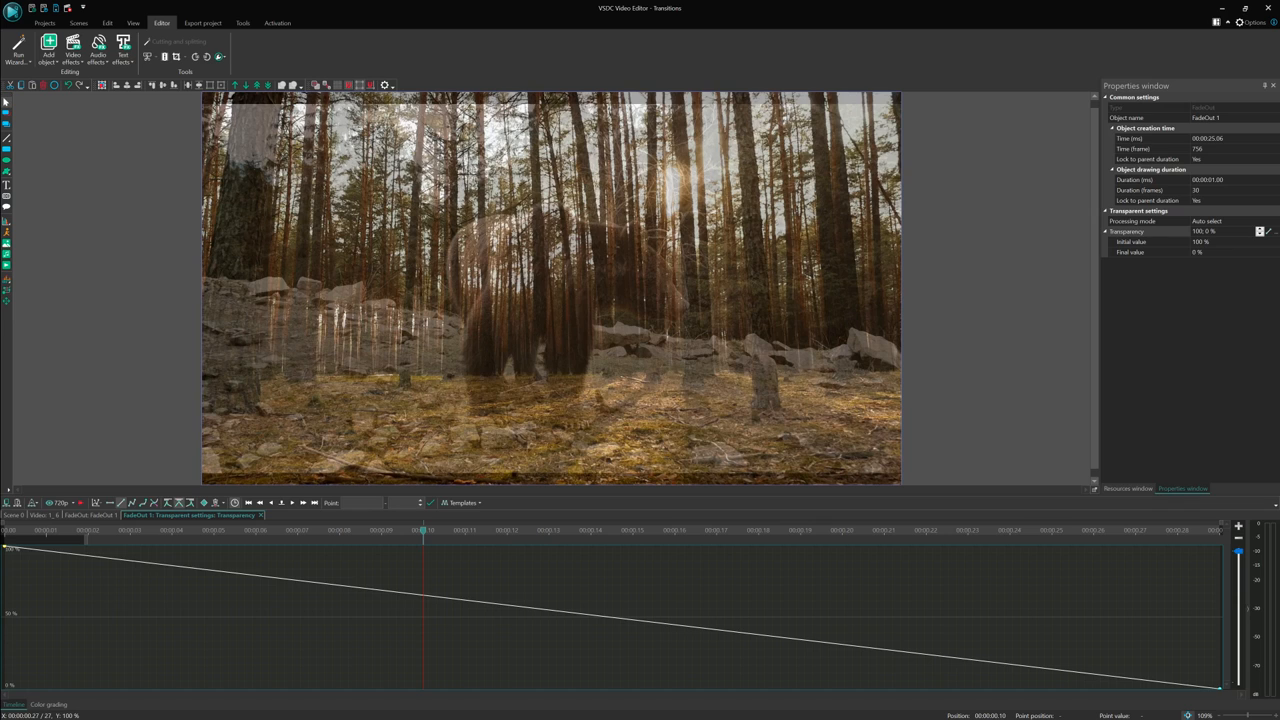
{"action": "left_click", "coordinate": [460, 502]}
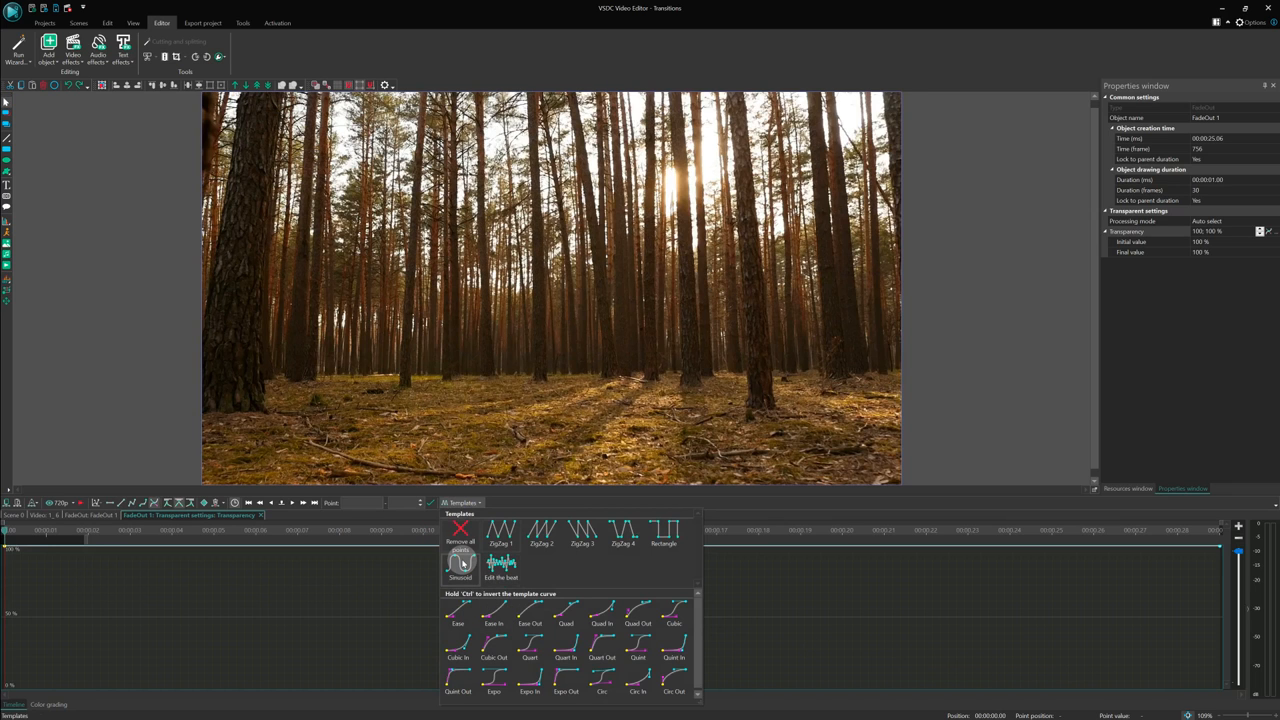
{"action": "left_click", "coordinate": [460, 564]}
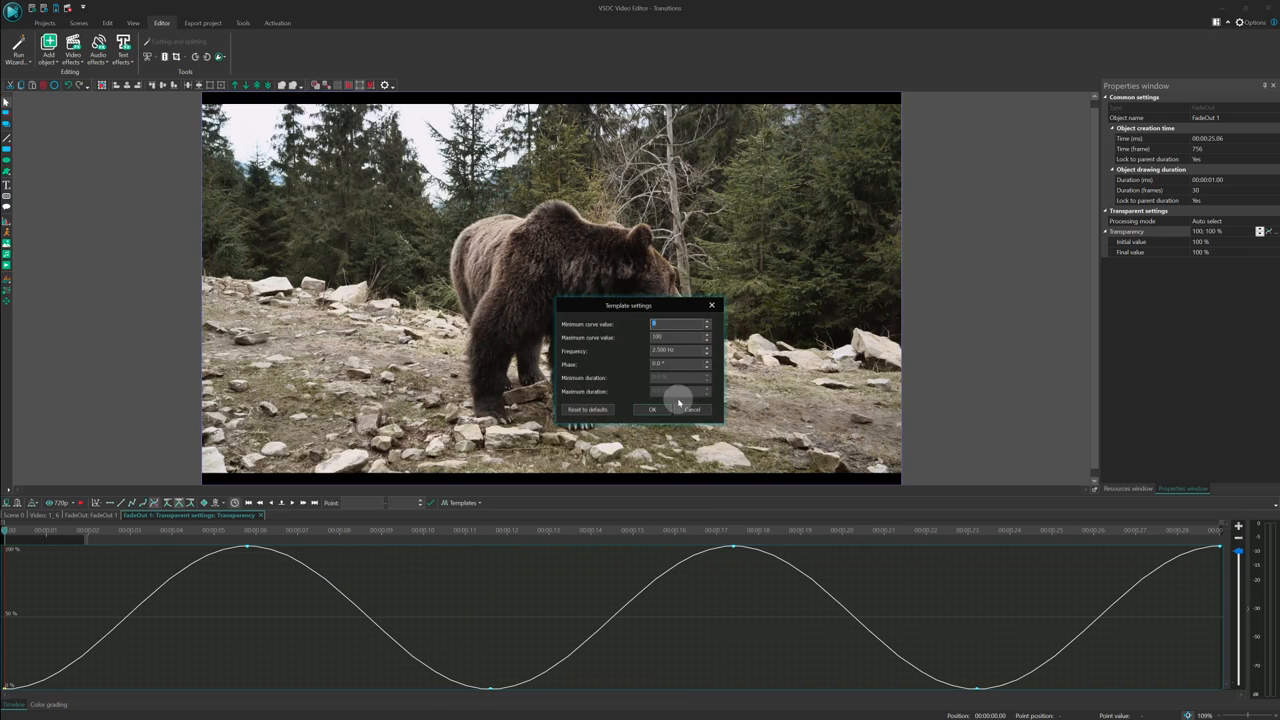
{"action": "left_click", "coordinate": [652, 408]}
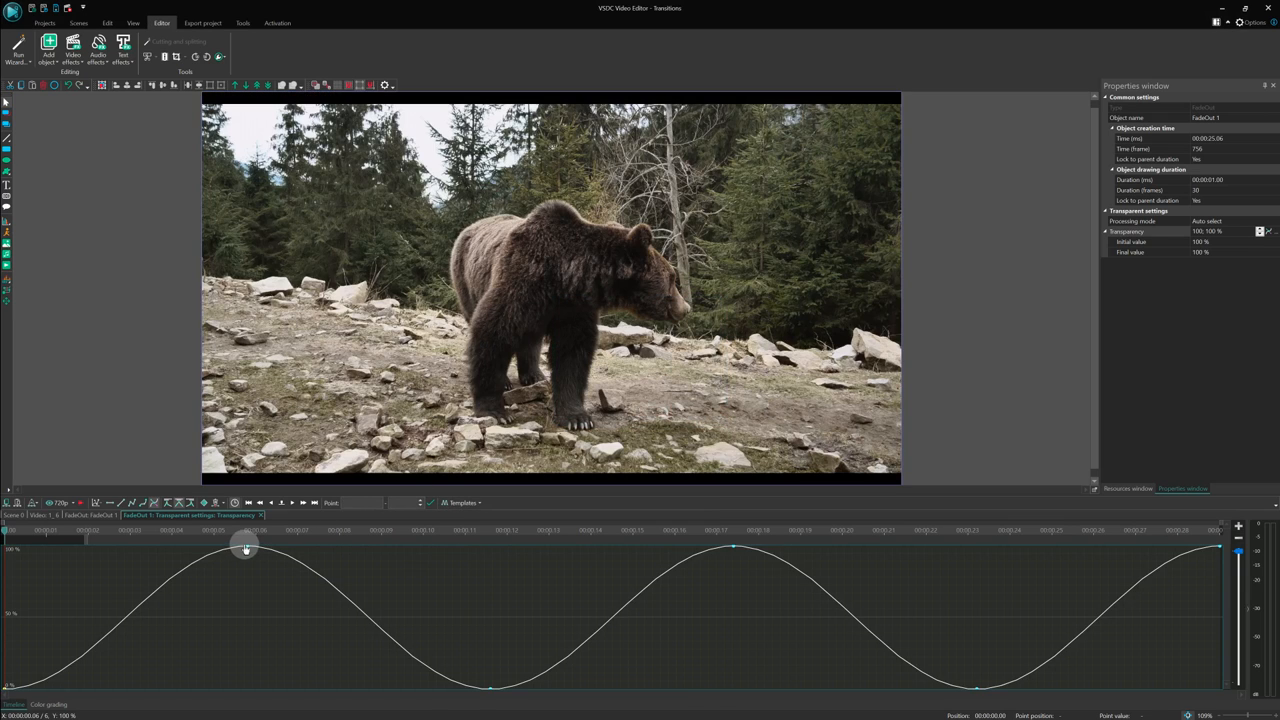
Step: Return to the scene timeline and preview the finished transition
{"action": "left_click_drag", "start_coordinate": [244, 548], "coordinate": [500, 690]}
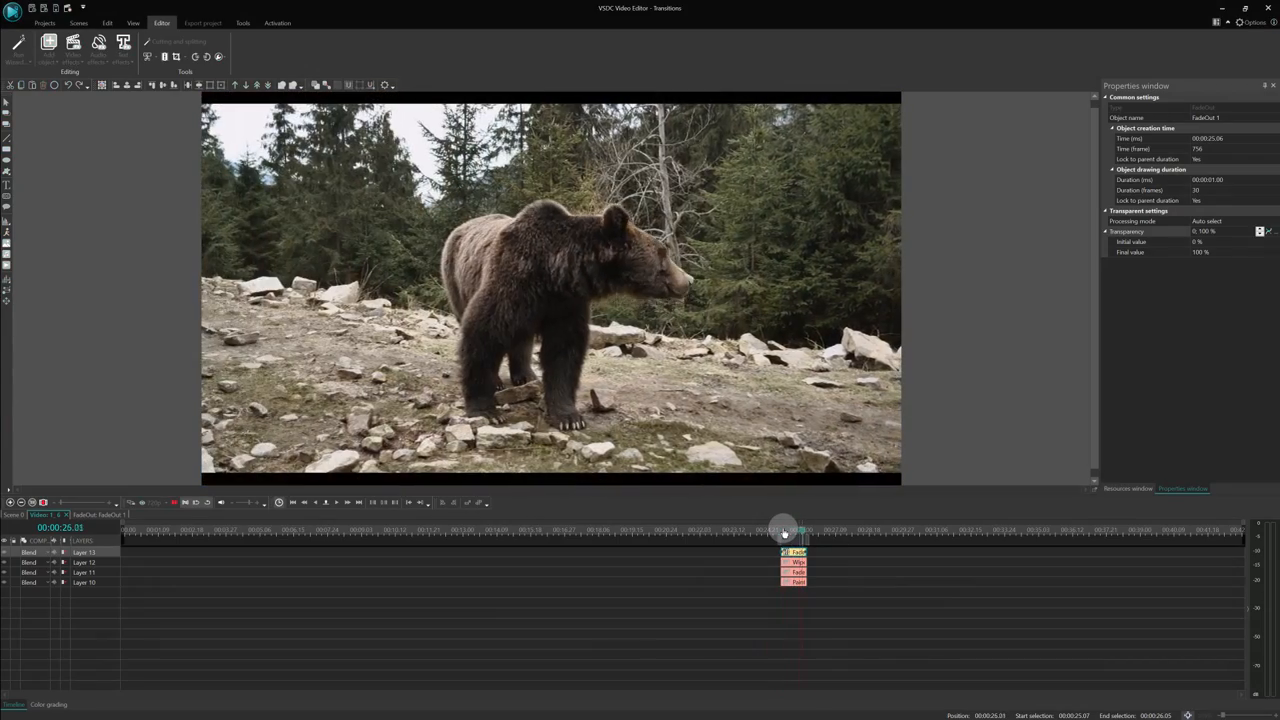
{"action": "left_click_drag", "start_coordinate": [784, 528], "coordinate": [780, 528]}
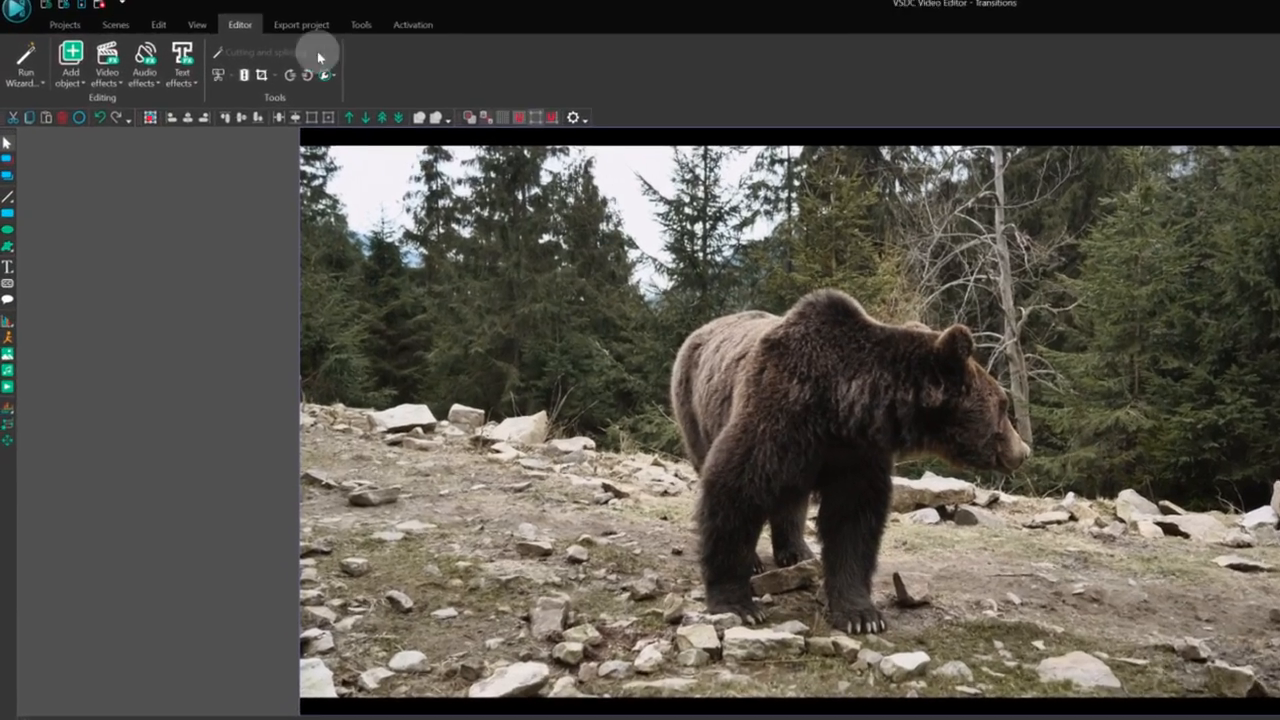
Step: Show the Templates window from the View tab and expand a Push transition group
{"action": "left_click", "coordinate": [214, 24]}
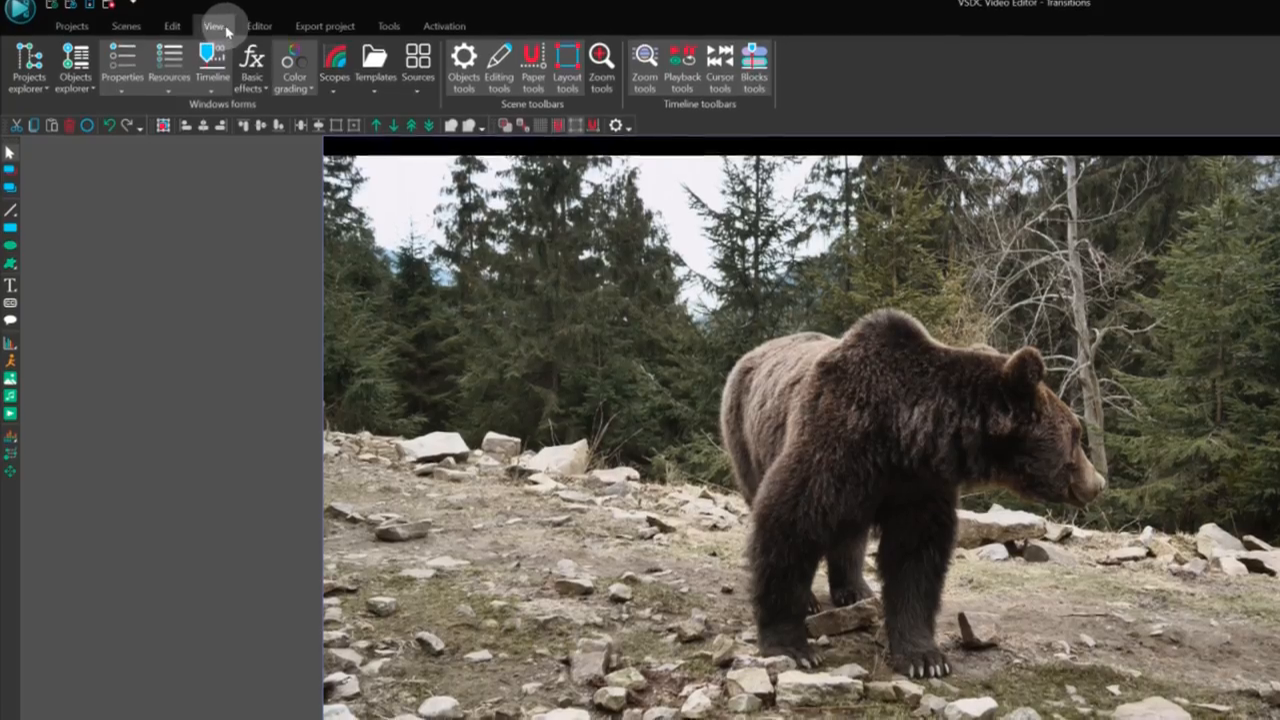
{"action": "left_click", "coordinate": [376, 60]}
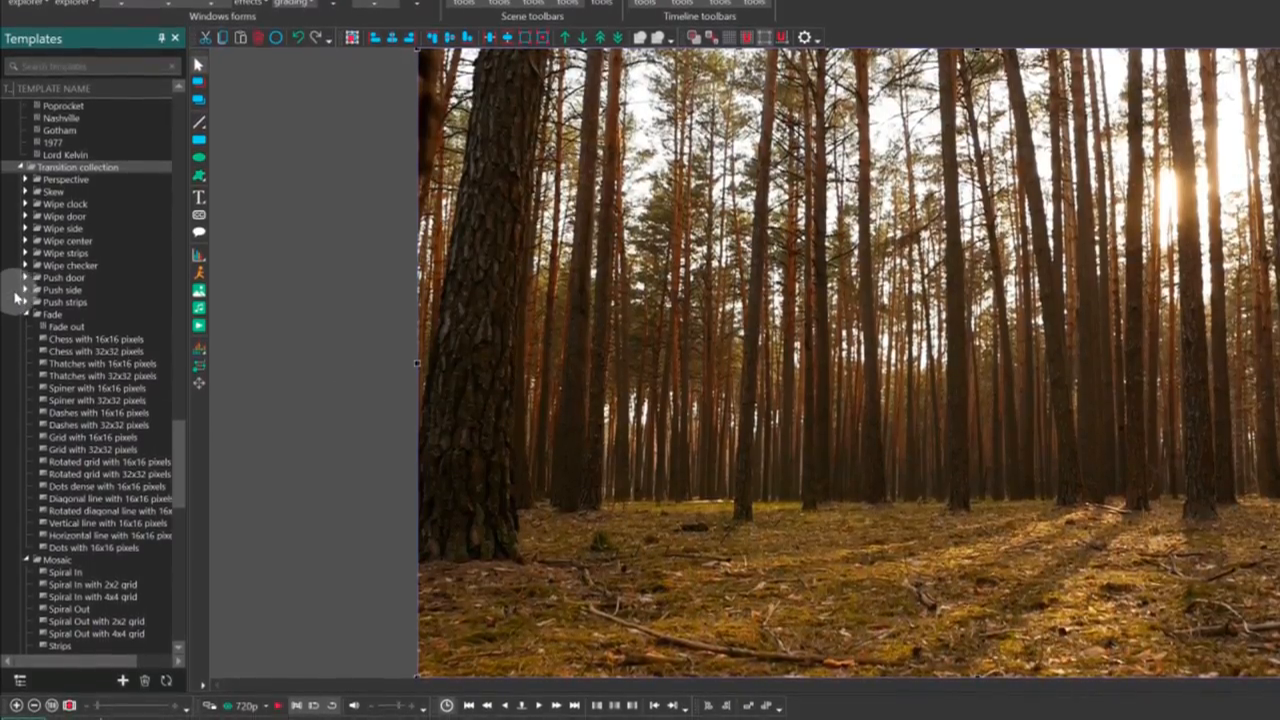
{"action": "left_click", "coordinate": [26, 290]}
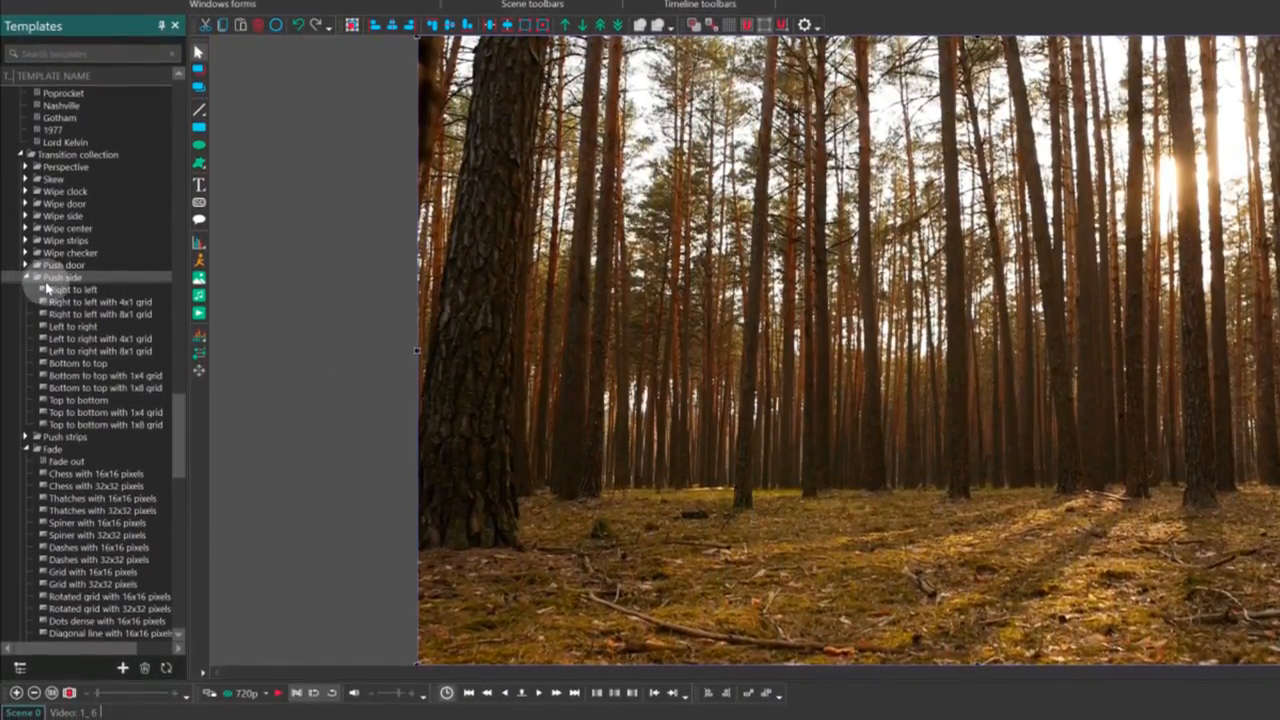